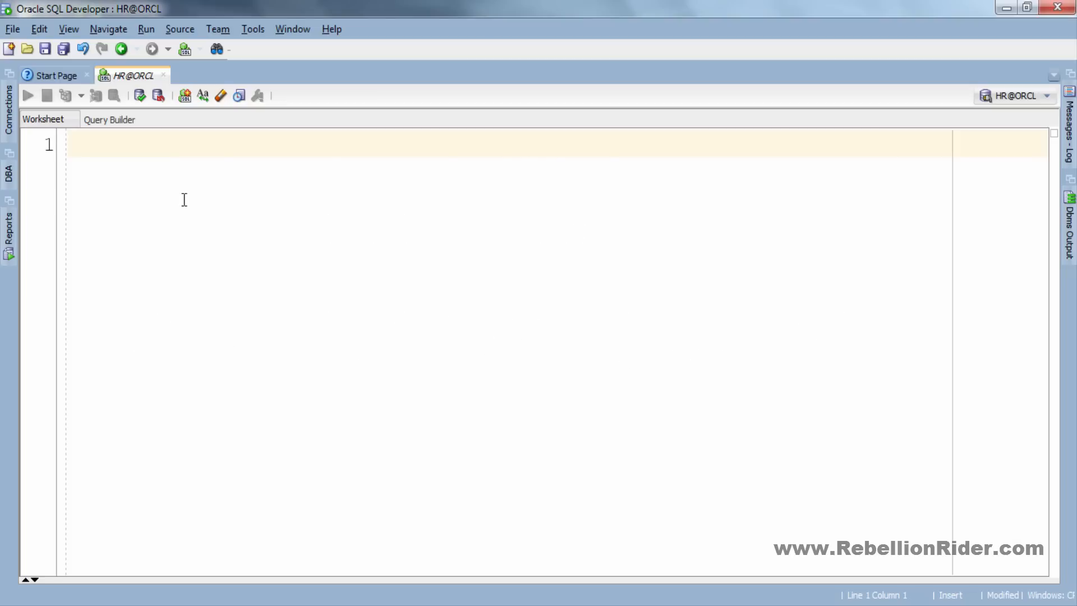
# Run SELECT commission_pct, commission_pct + 100 FROM employees WHERE salary>13000
pyautogui.write('SELECT commission_pct , commission')
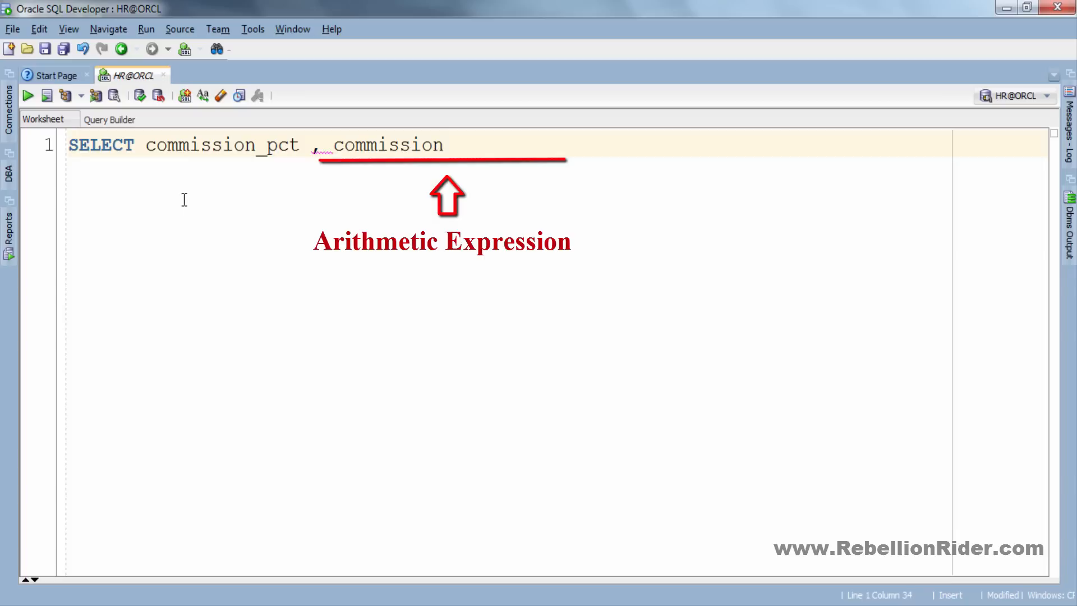
pyautogui.write('_pct + 100 FROM employee')
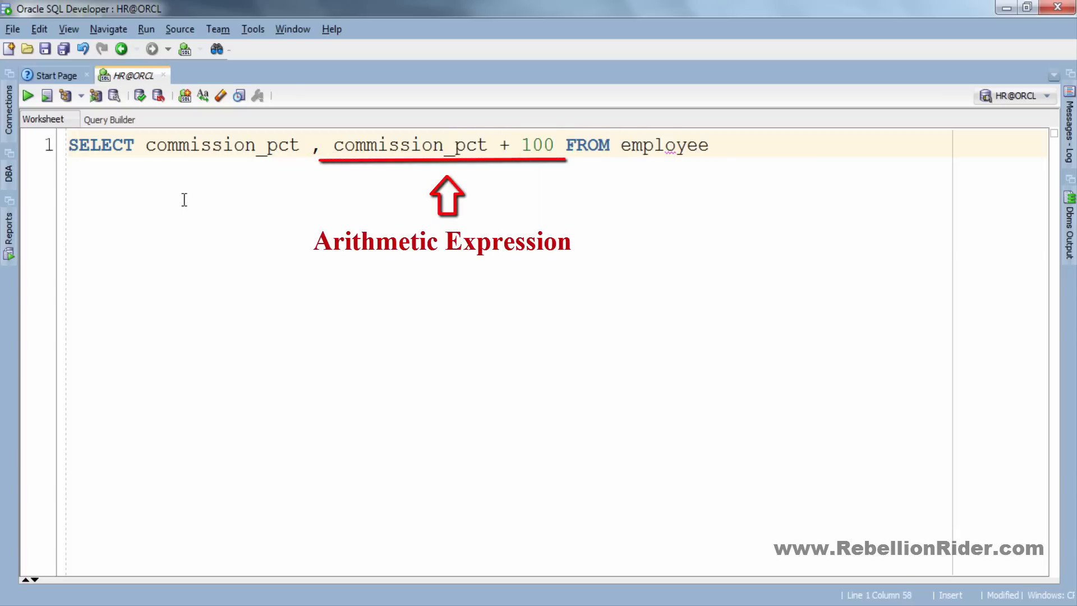
pyautogui.write('s WHERE salary>13000;')
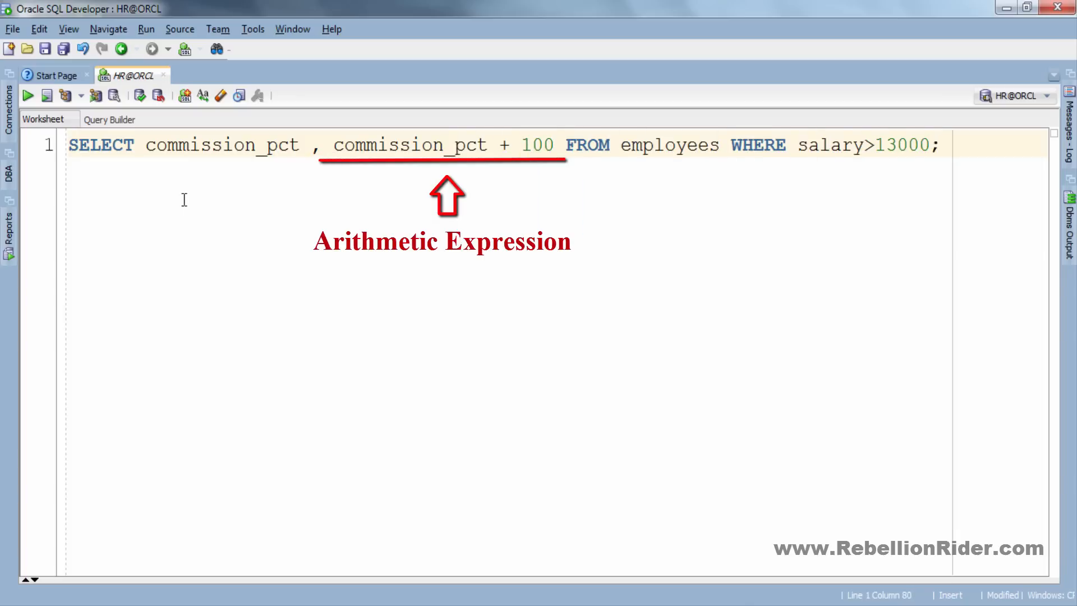
pyautogui.click(27, 95)
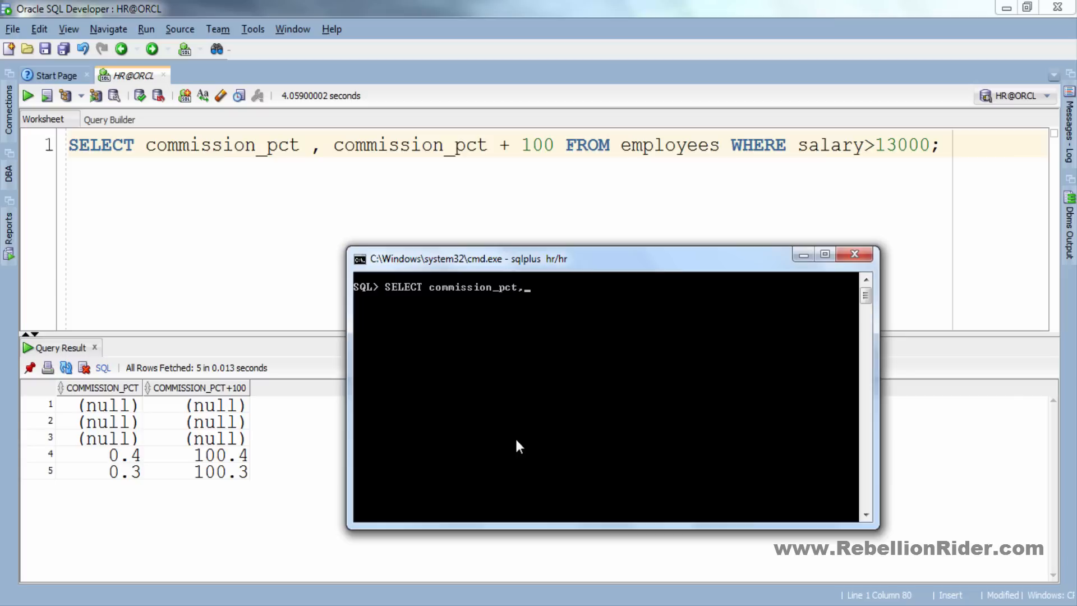
# Retype commission_pct+100 FROM employees WHERE salary> in the worksheet
pyautogui.write('commission_pct+100')
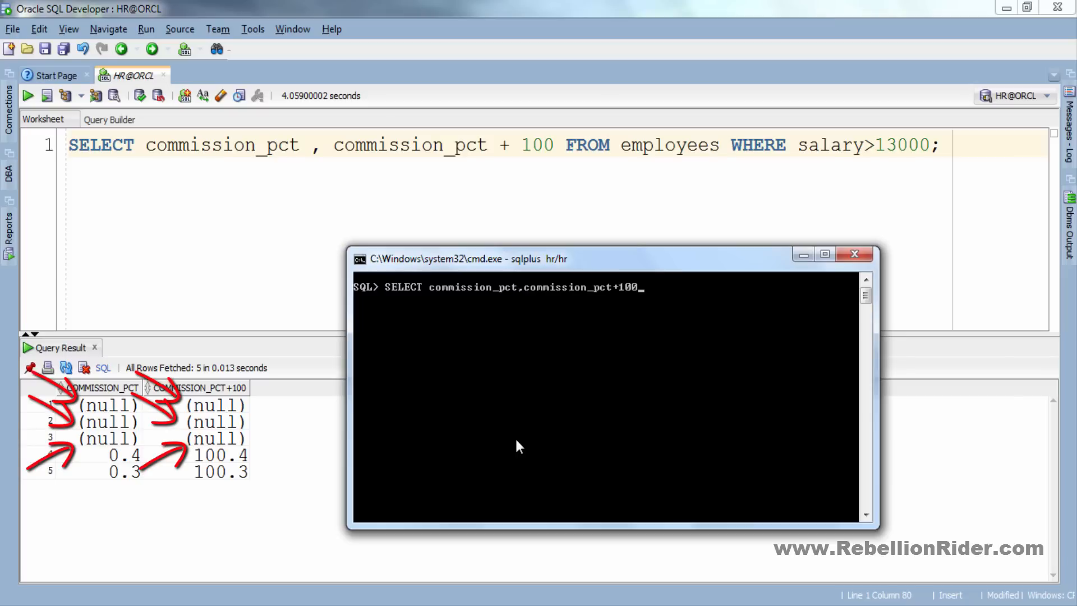
pyautogui.write('FROM employees')
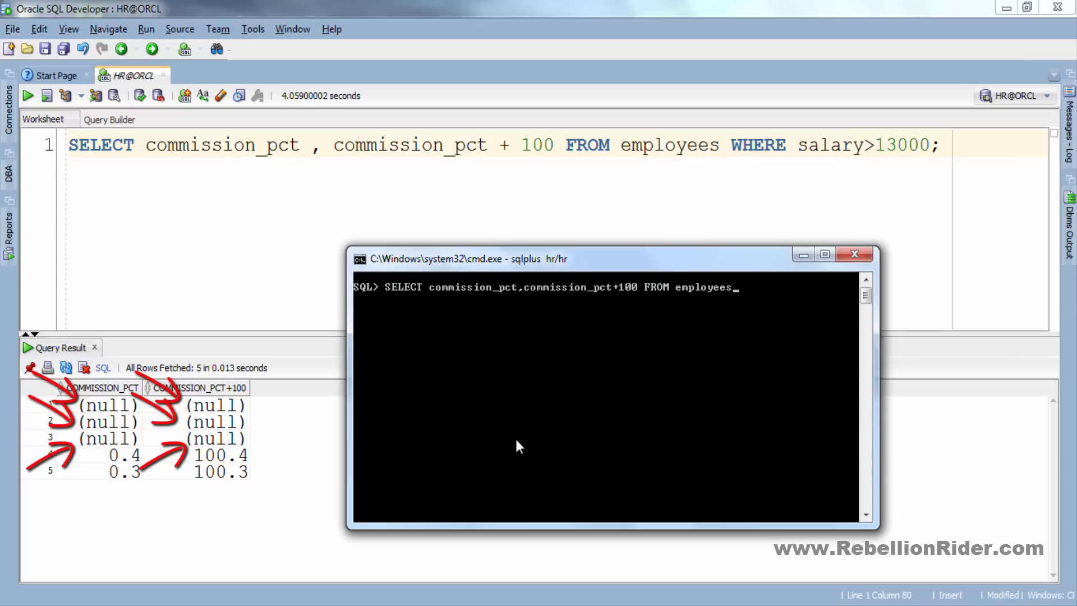
pyautogui.write('WHERE salary>')
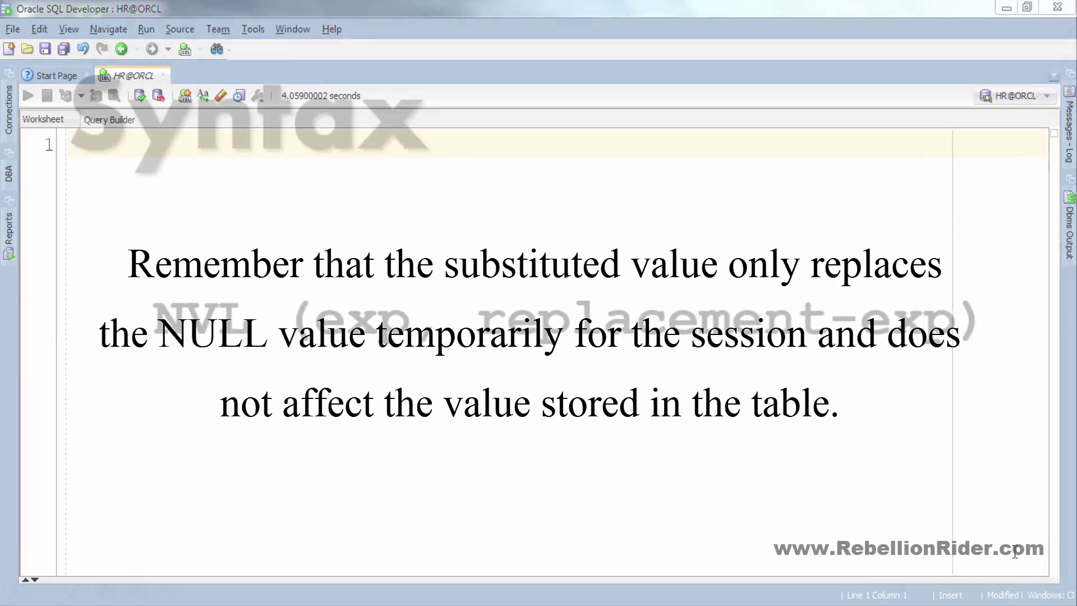
# Place the cursor in the empty worksheet to re-enter the commission query
pyautogui.click(27, 94)
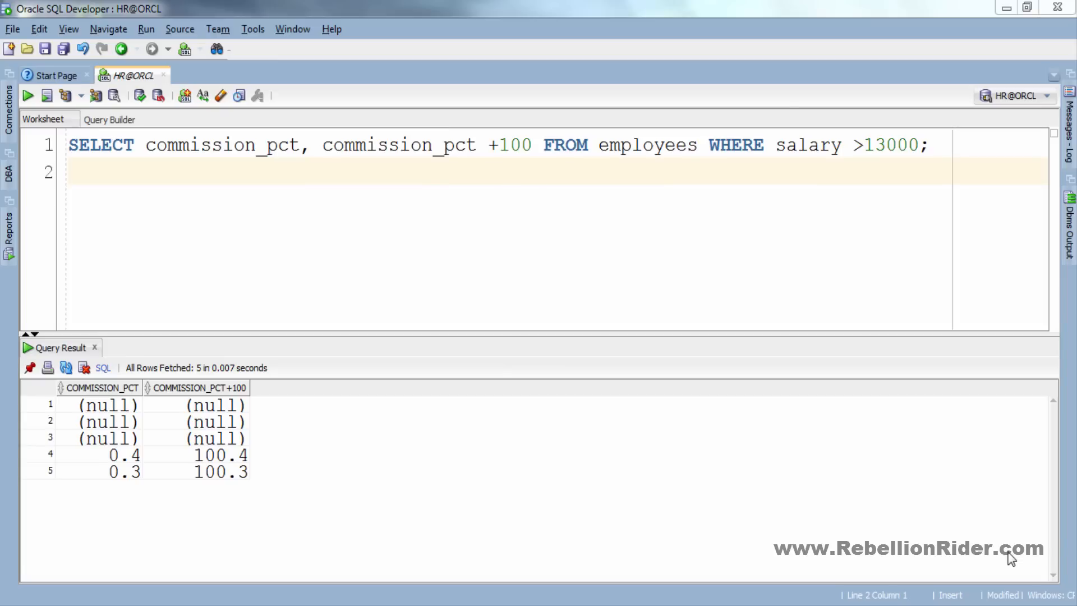
pyautogui.moveTo(971, 335)
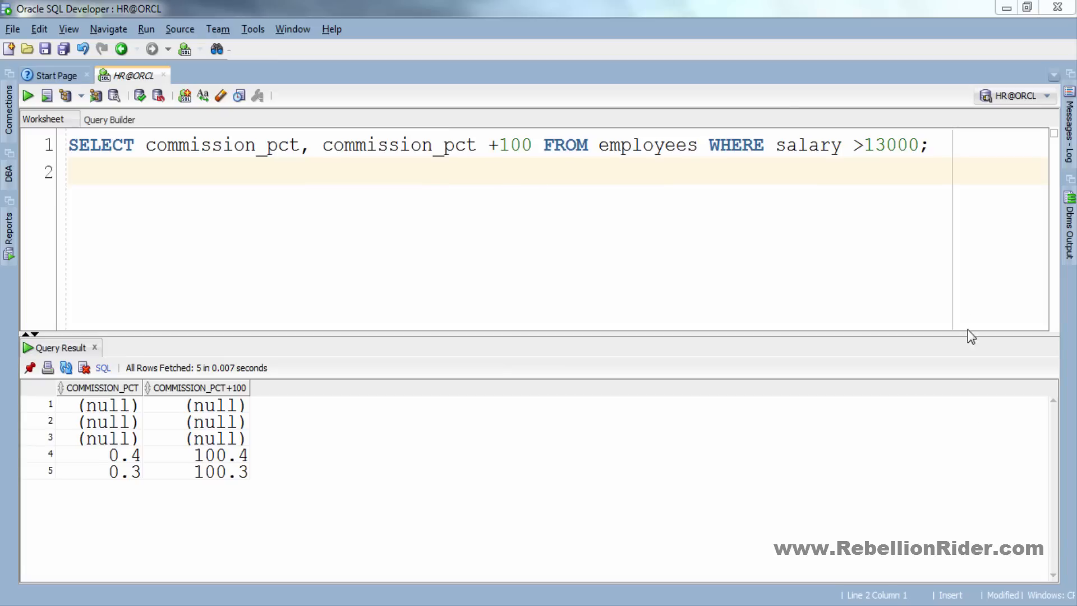
# Run a commented query SELECT NVL(commission_pct, 0) FROM employees WHERE salary>13000, returning zeros
pyautogui.write('--NVL function')
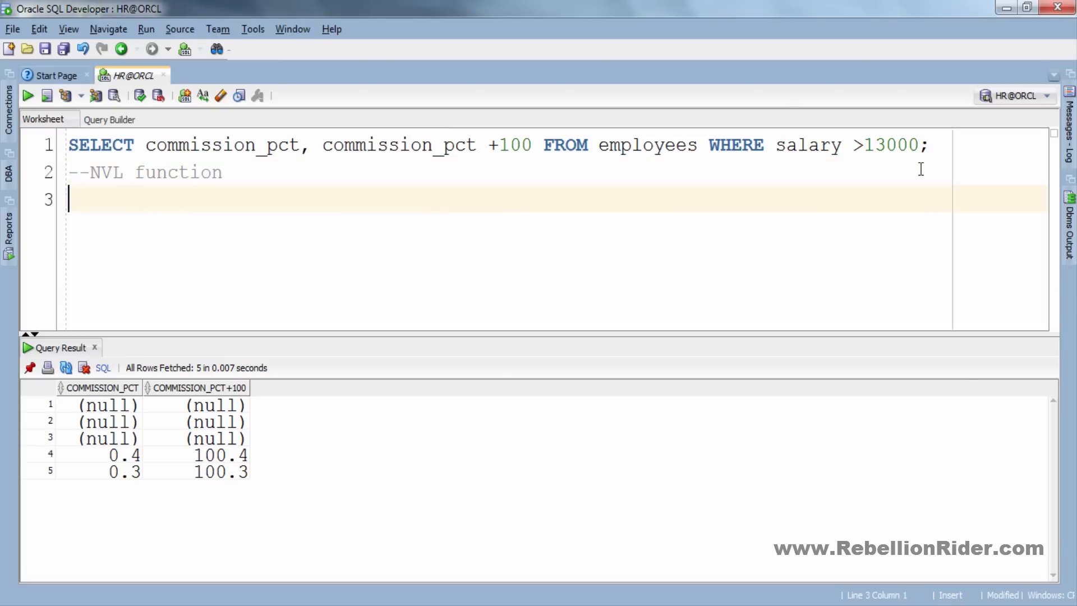
pyautogui.write('SELECT NVL(commis')
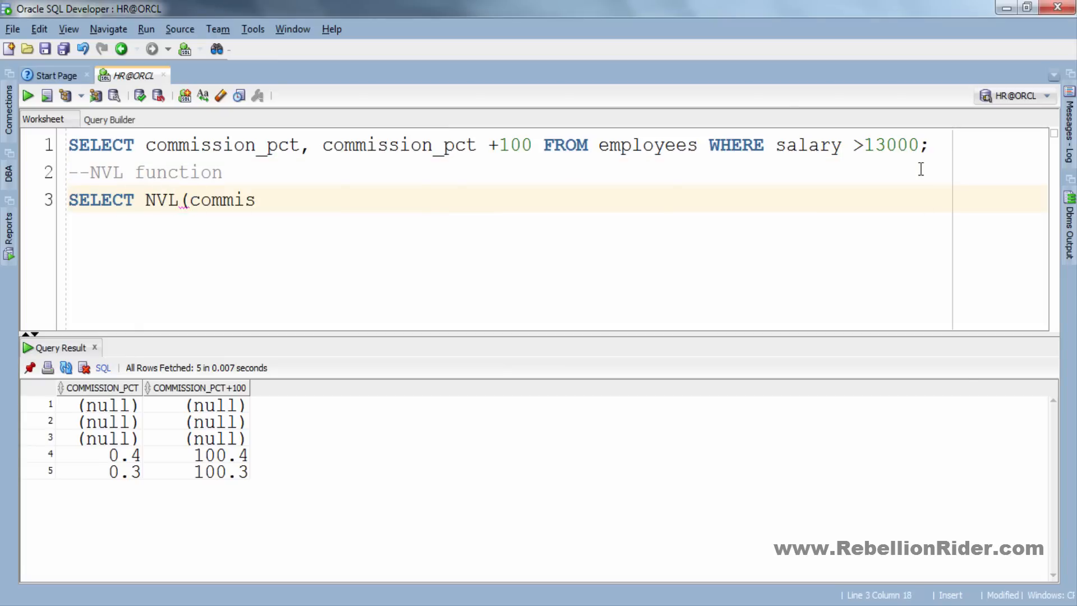
pyautogui.write('sion_pct, 0)')
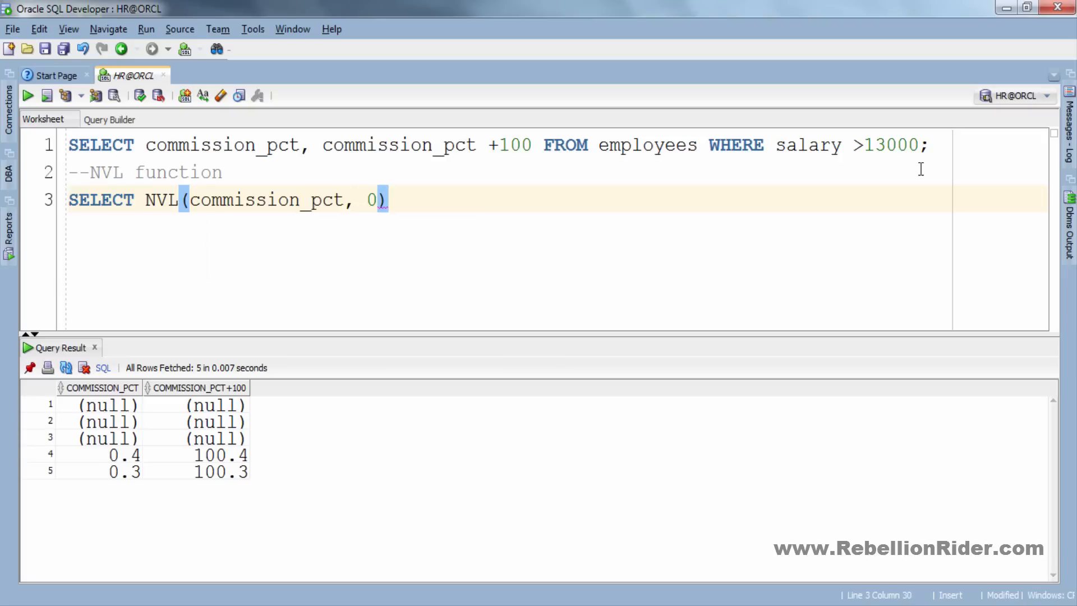
pyautogui.write('FROM employees WHERE sala')
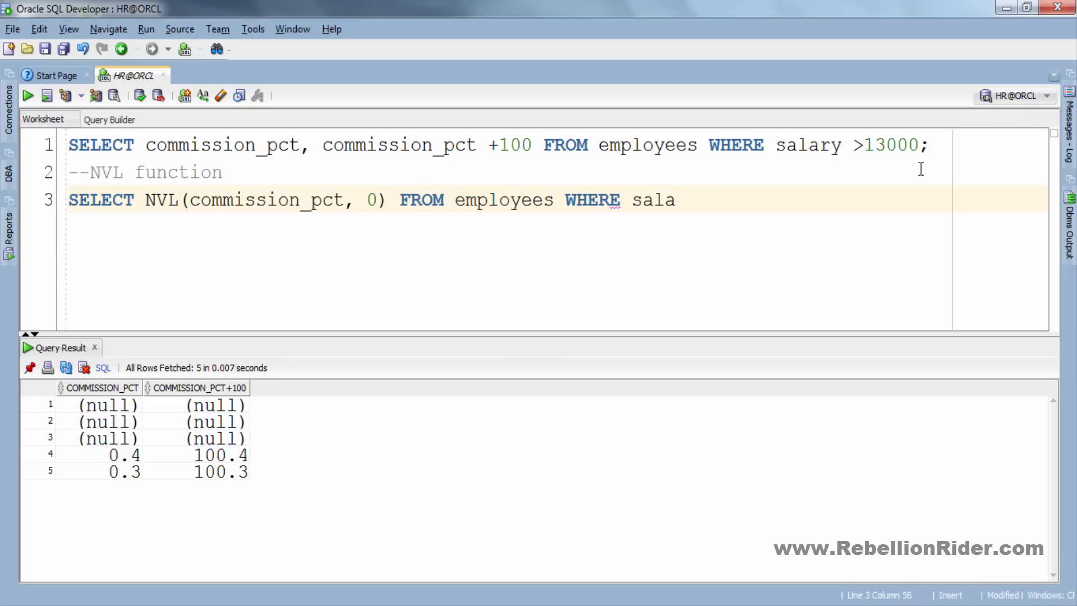
pyautogui.write('ry>13000;')
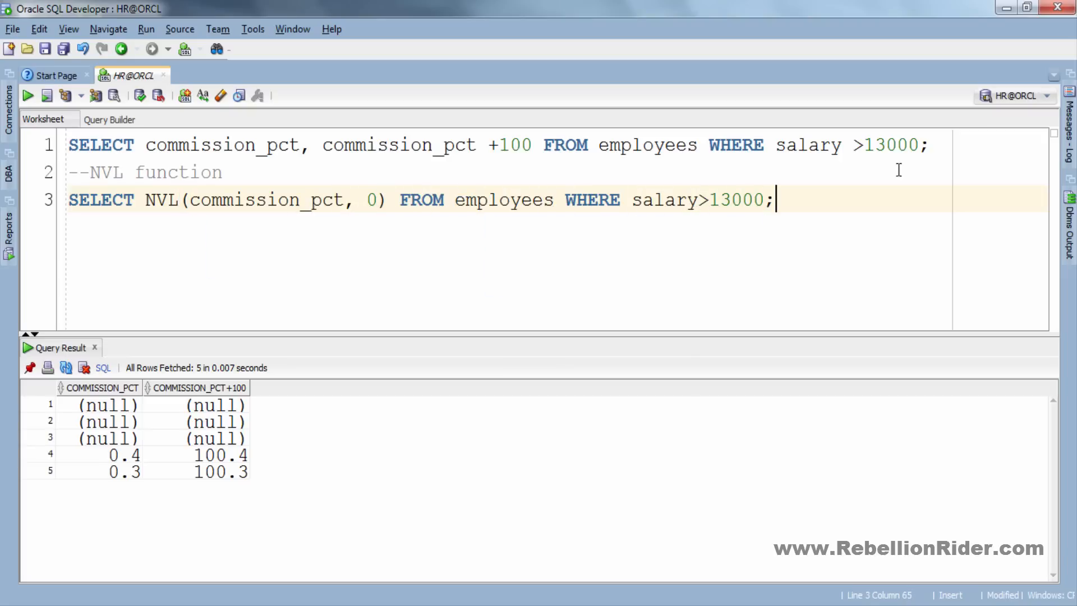
pyautogui.click(28, 94)
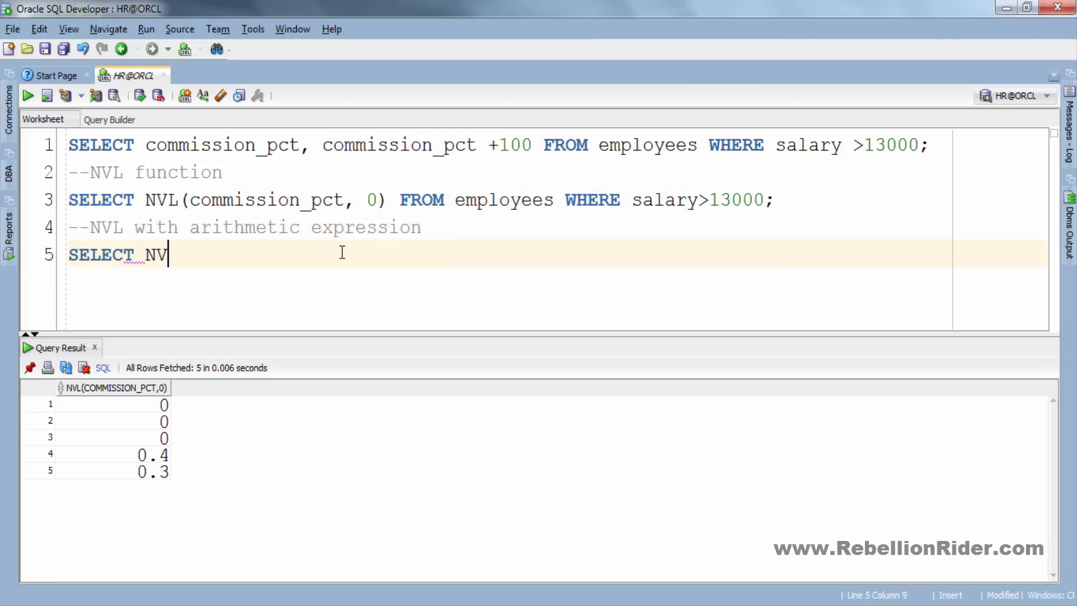
# Run SELECT NVL(commission_pct,0)+100 FROM employees WHERE salary>13000, returning 100 for nulls
pyautogui.write('L(commission_pct')
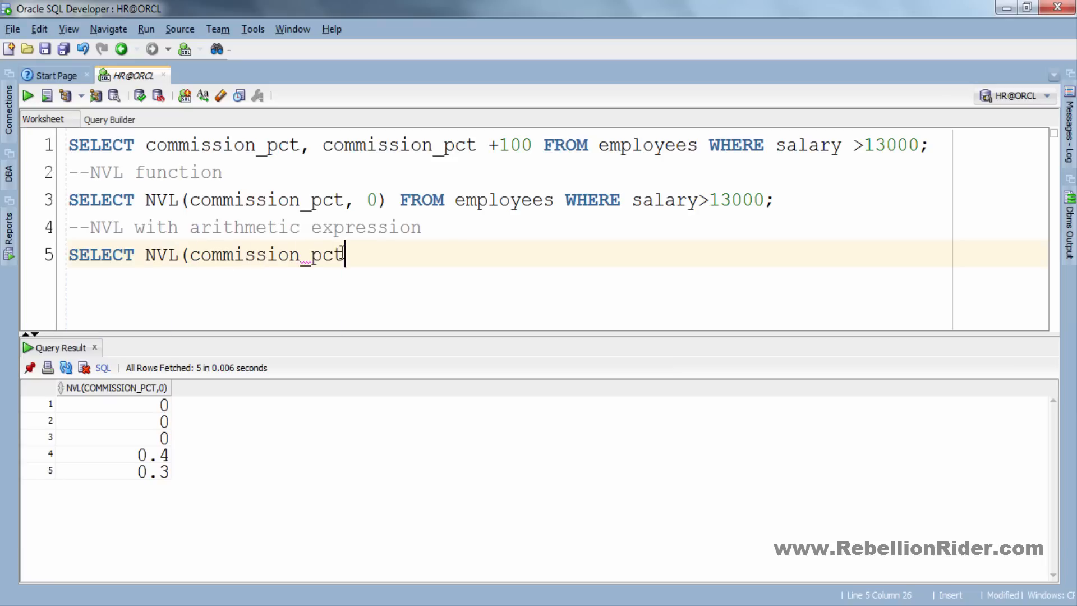
pyautogui.write(',0)+100 FROM employees WHERE salary>')
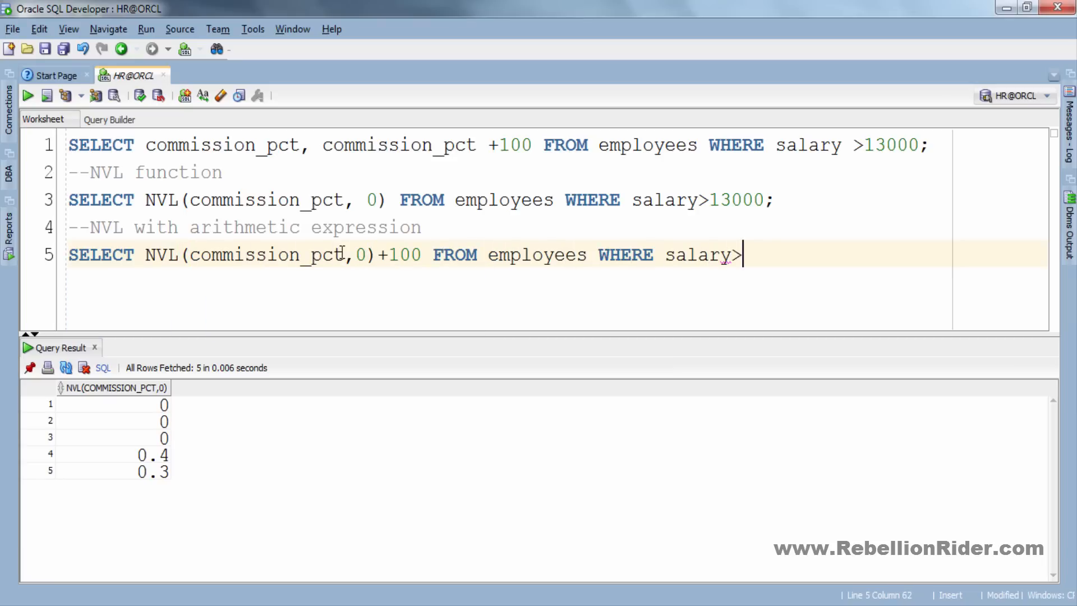
pyautogui.write('13000;')
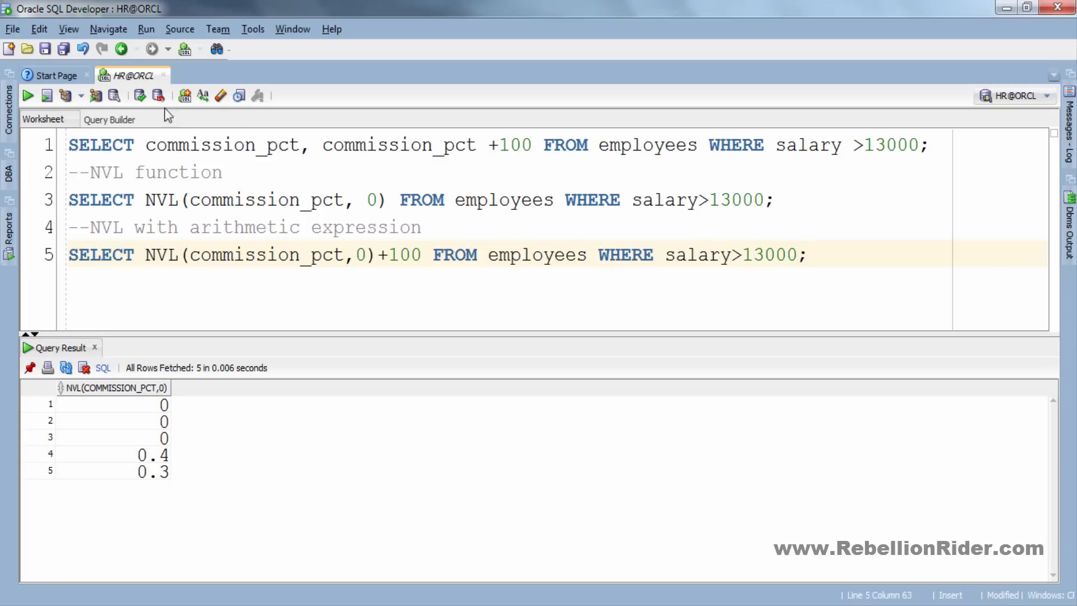
pyautogui.click(26, 94)
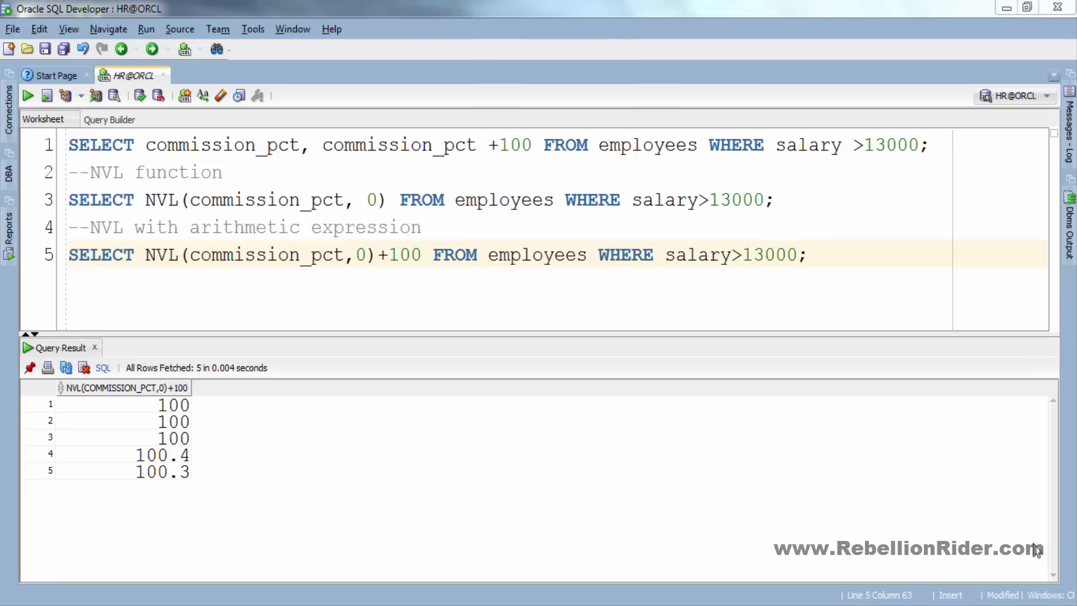
# Highlight the replacement value 0, the NVL name and the added 100 in the query
pyautogui.doubleClick(359, 254)
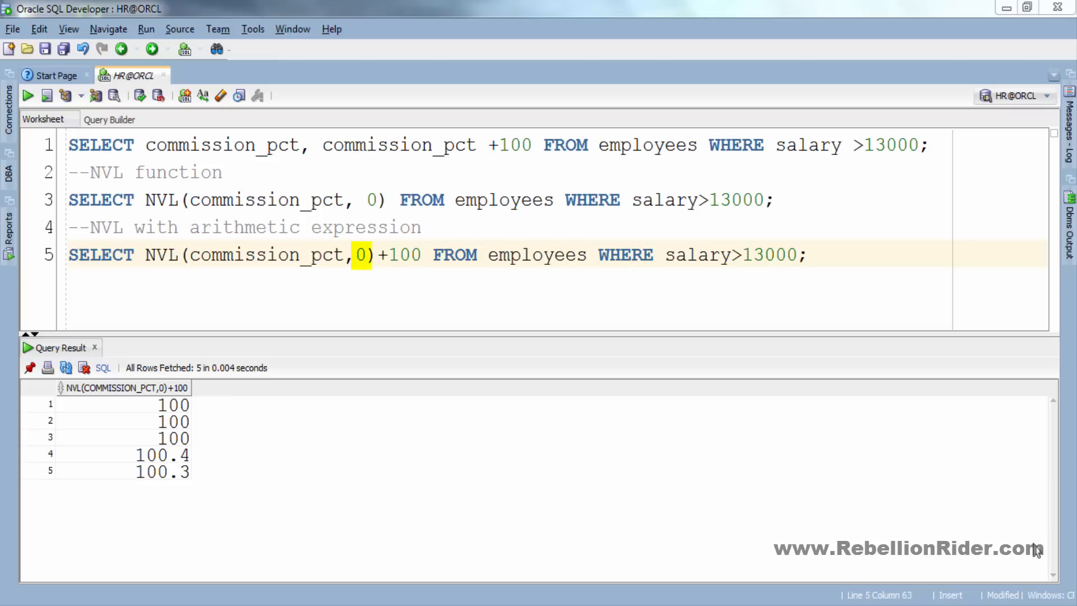
pyautogui.doubleClick(161, 254)
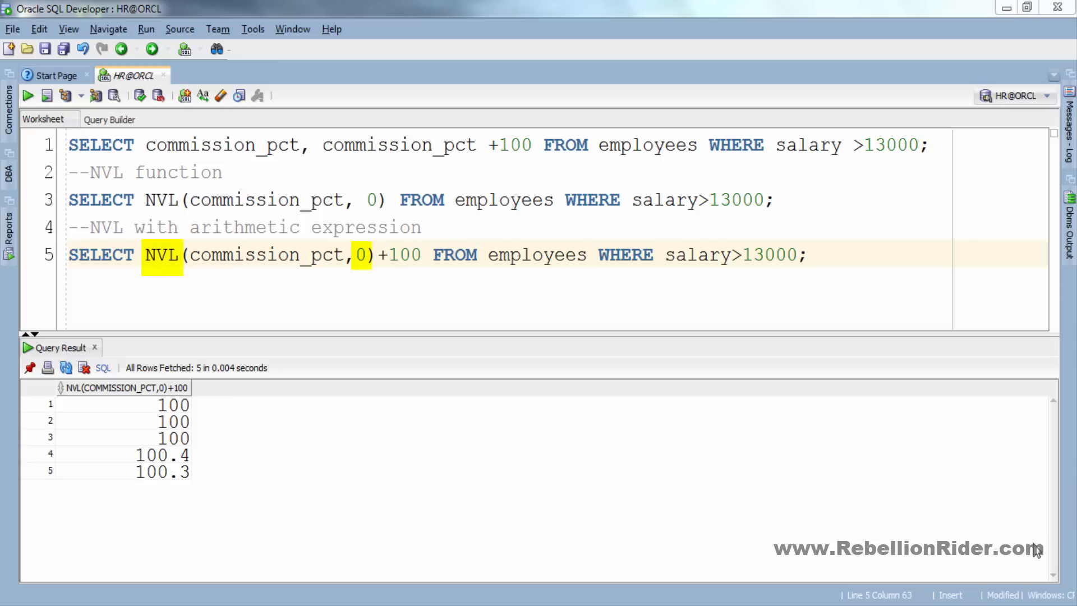
pyautogui.doubleClick(404, 255)
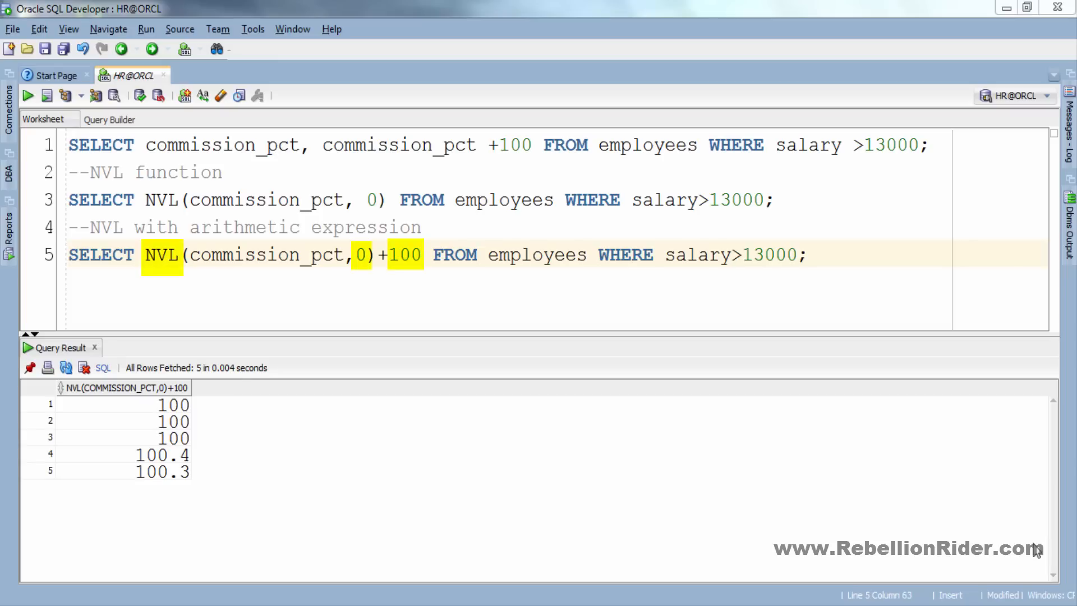